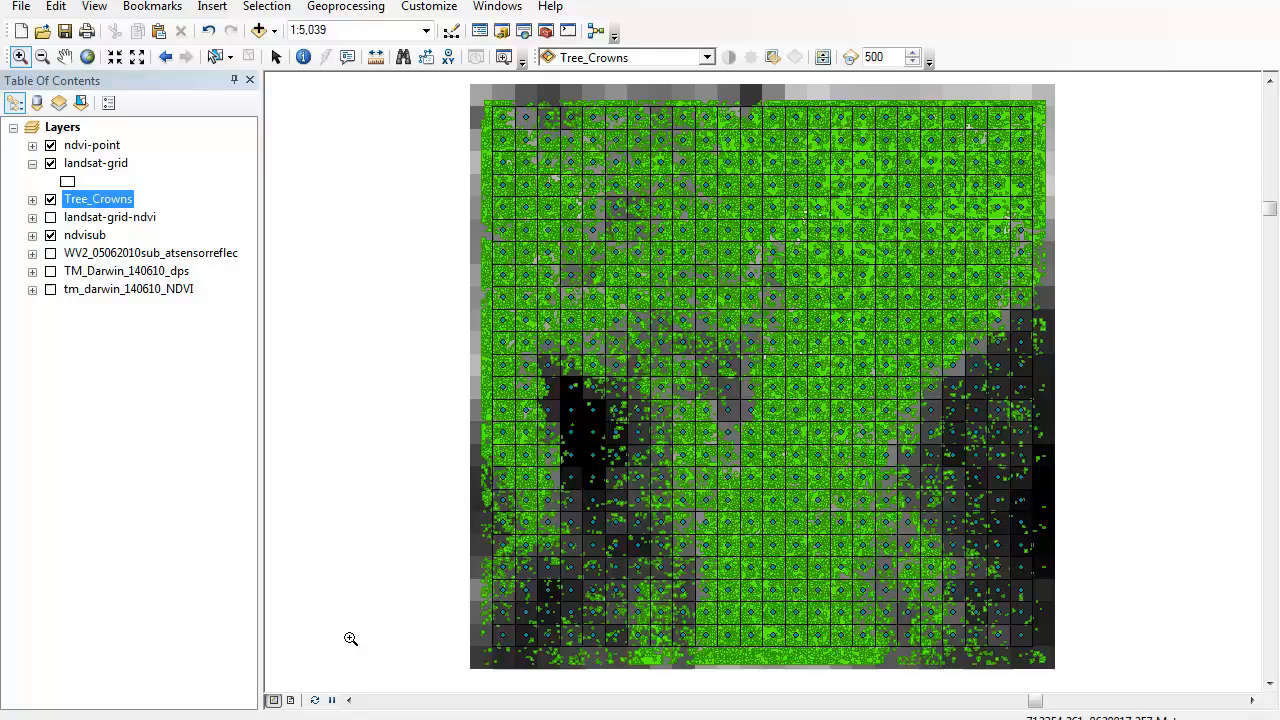
pyautogui.moveTo(20, 56)
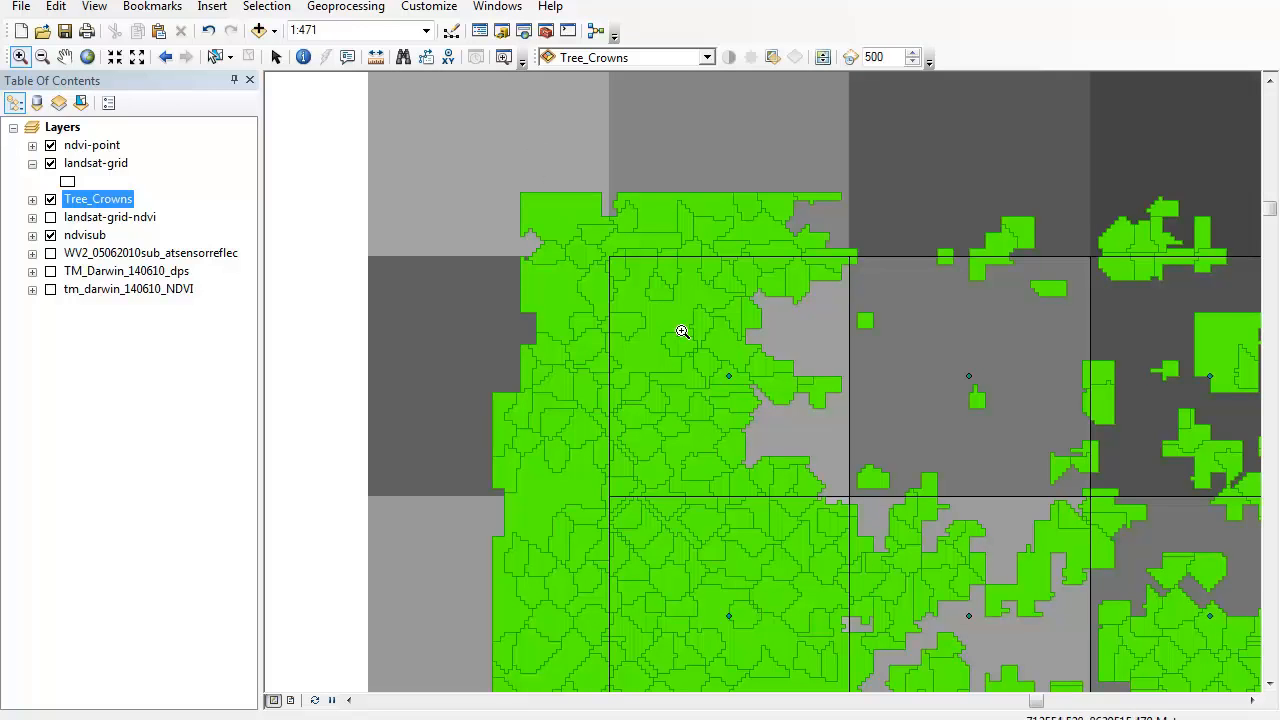
pyautogui.moveTo(662, 344)
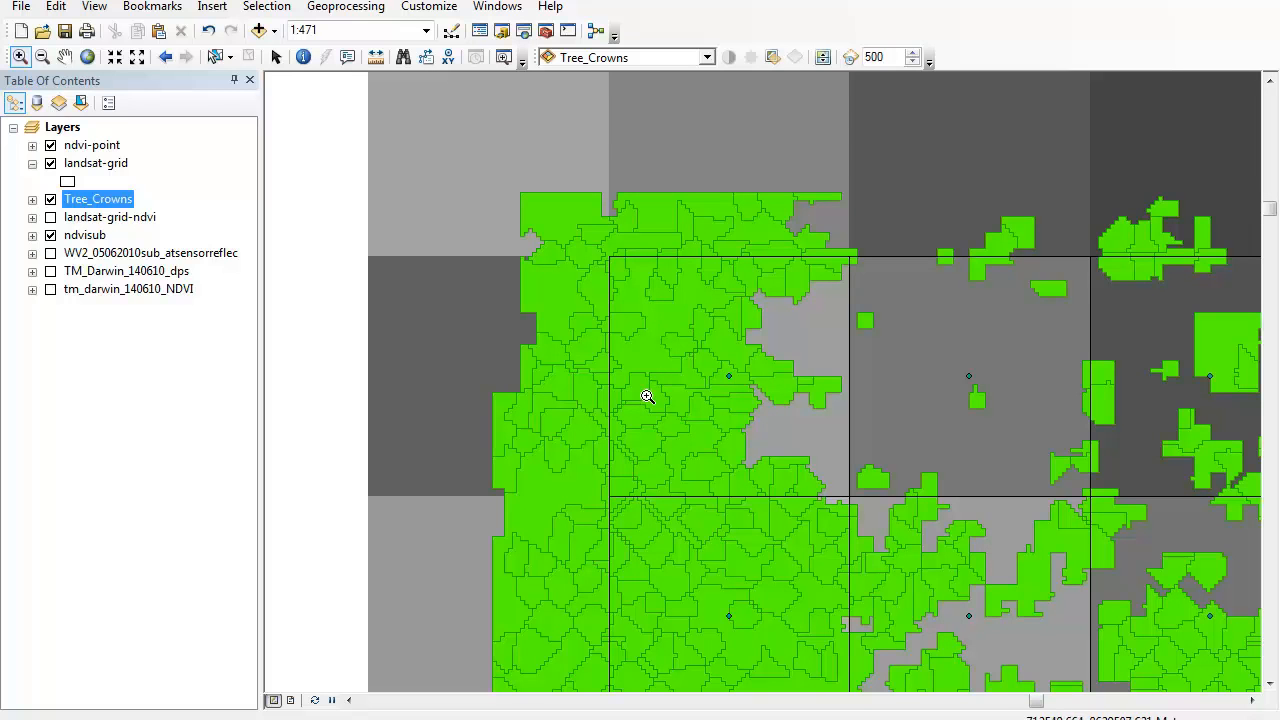
pyautogui.moveTo(608, 384)
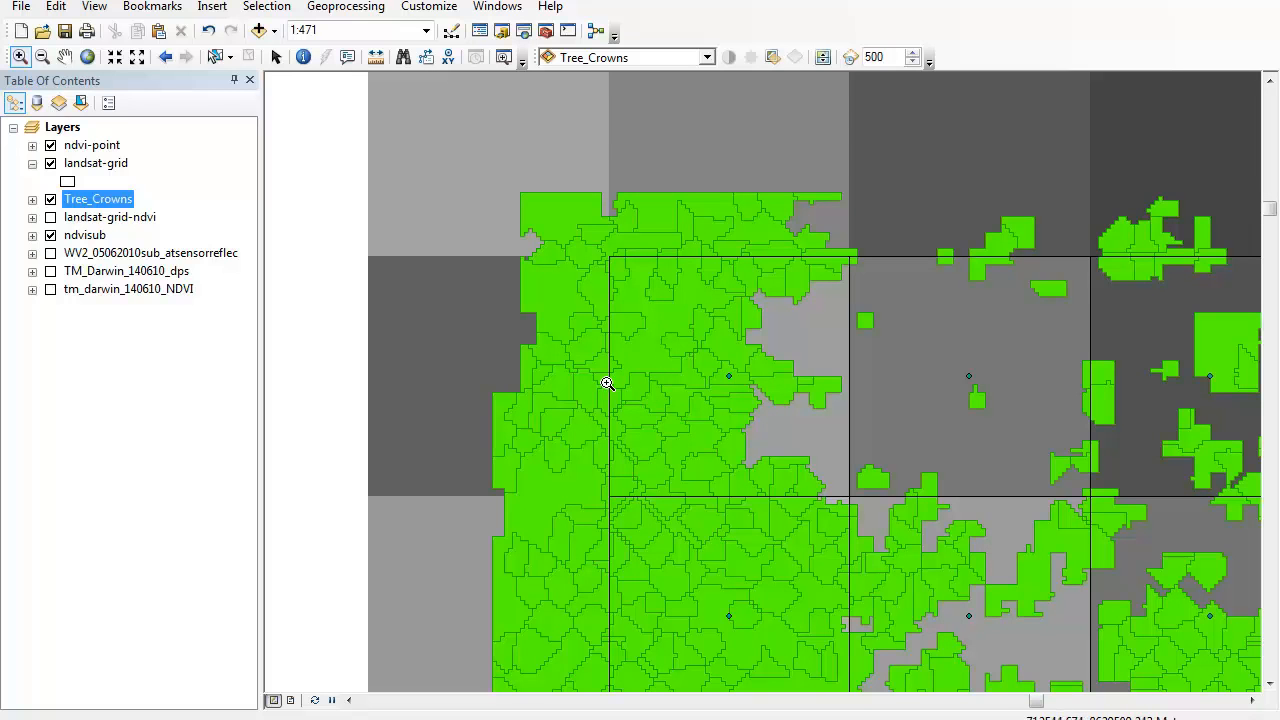
pyautogui.moveTo(52, 172)
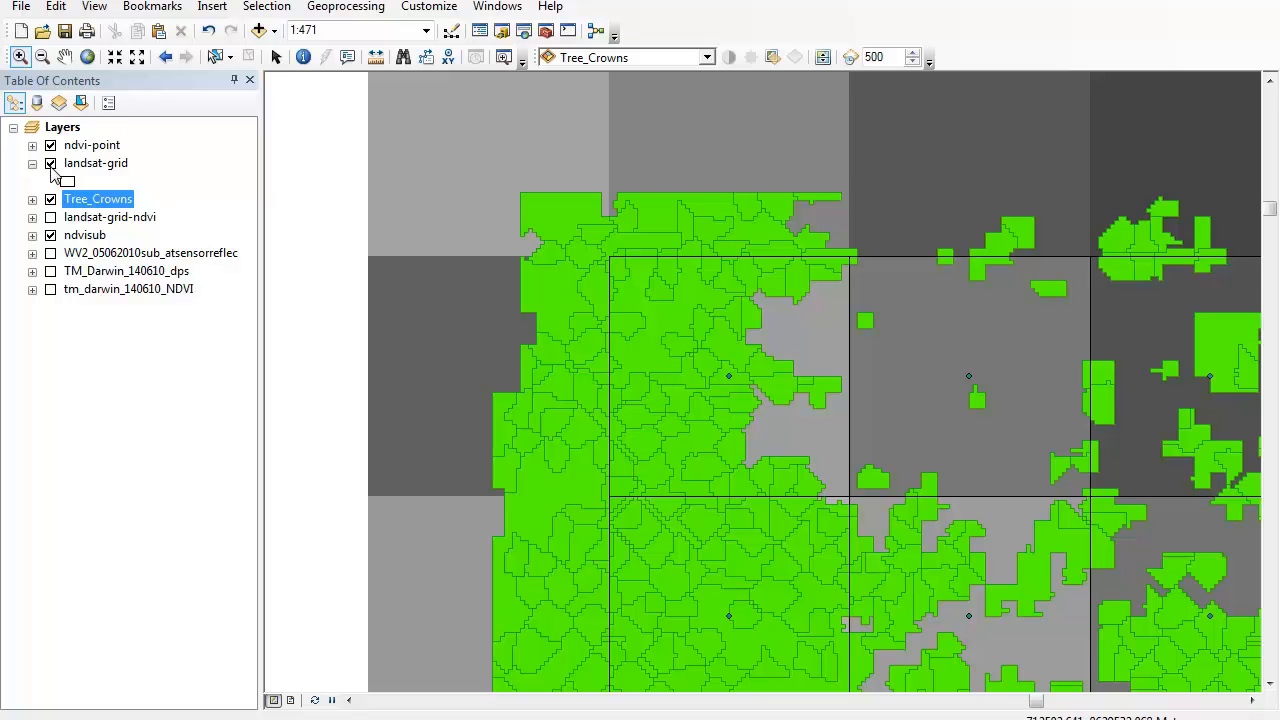
# Switch off the landsat-grid layer in the Table of Contents
pyautogui.click(50, 164)
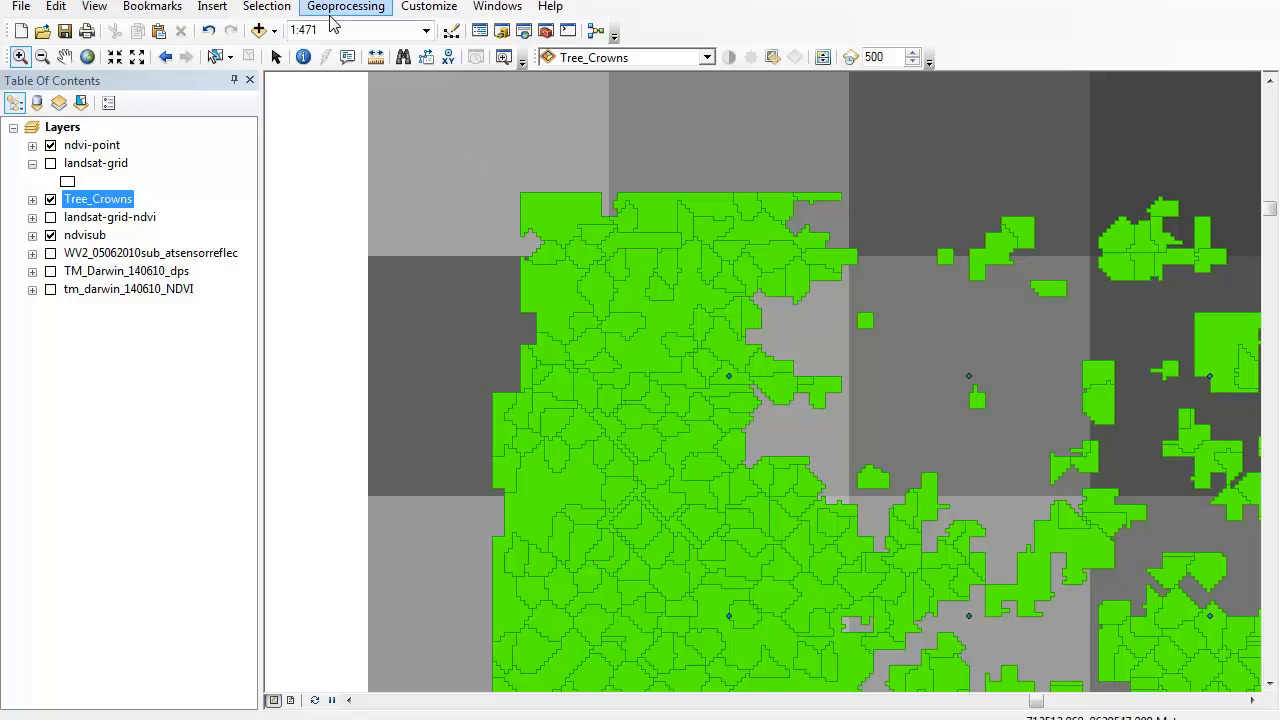
pyautogui.click(344, 6)
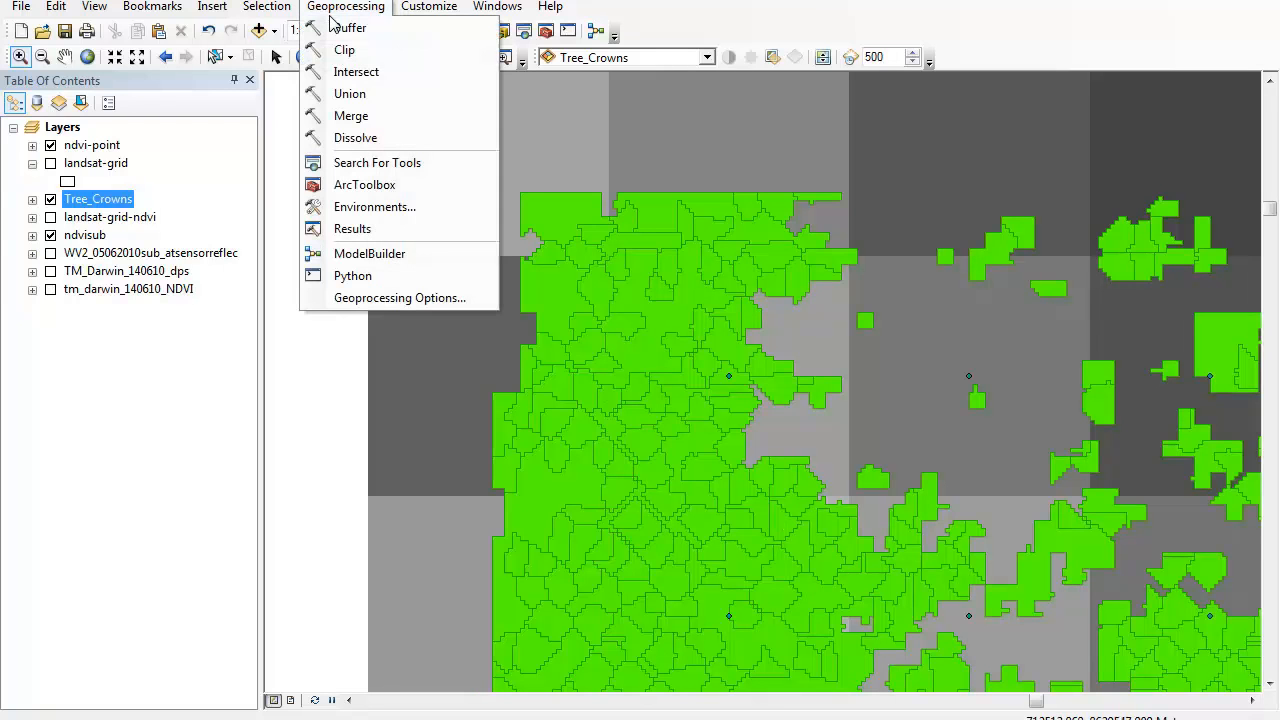
pyautogui.moveTo(356, 72)
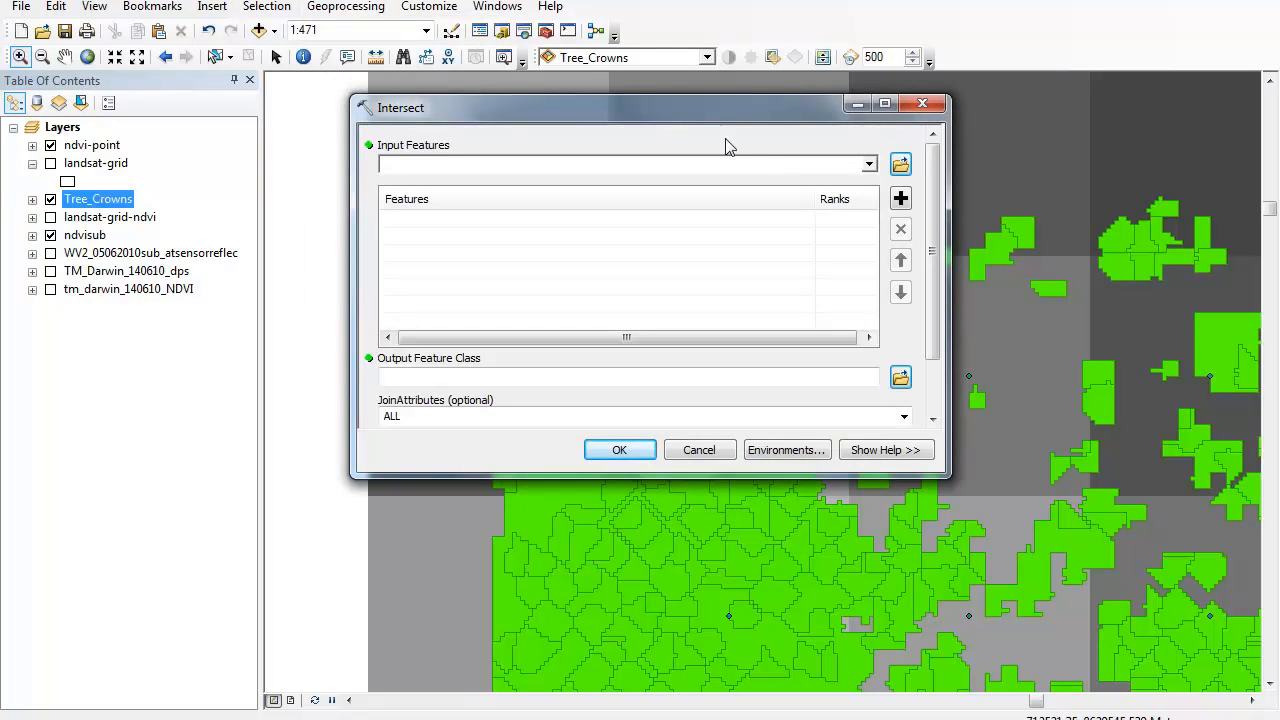
pyautogui.click(868, 164)
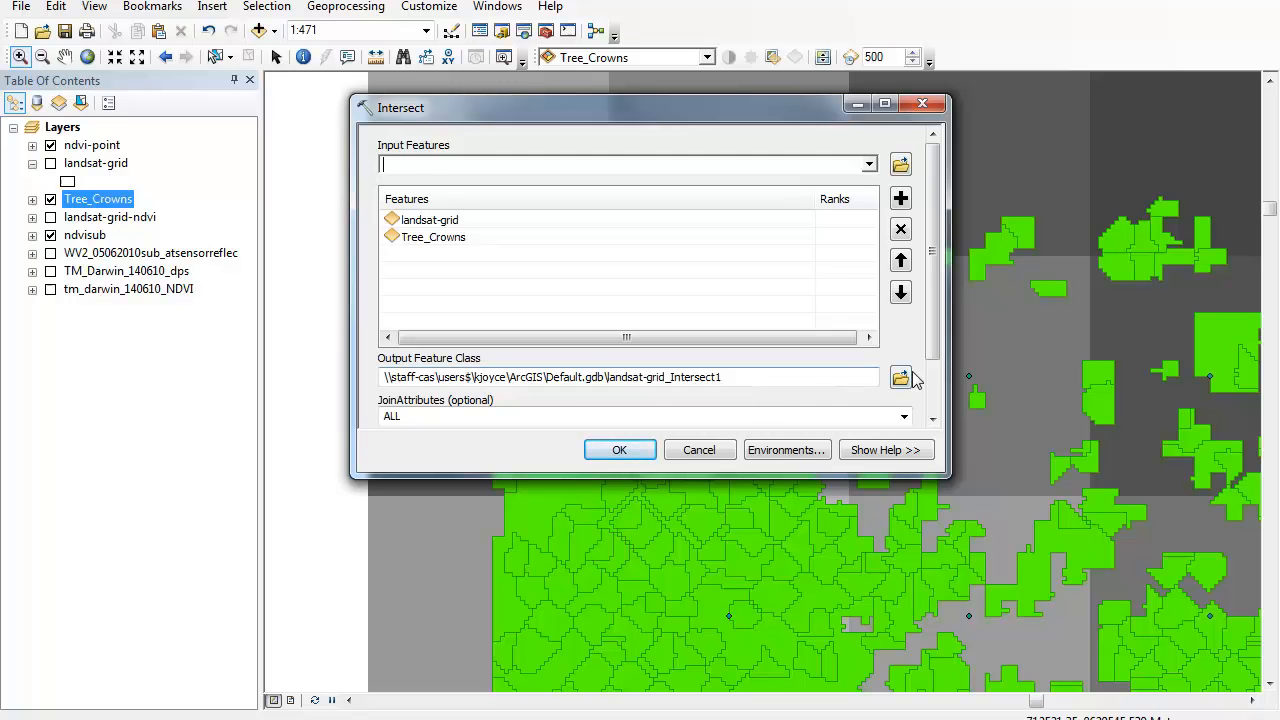
pyautogui.scroll(-3)
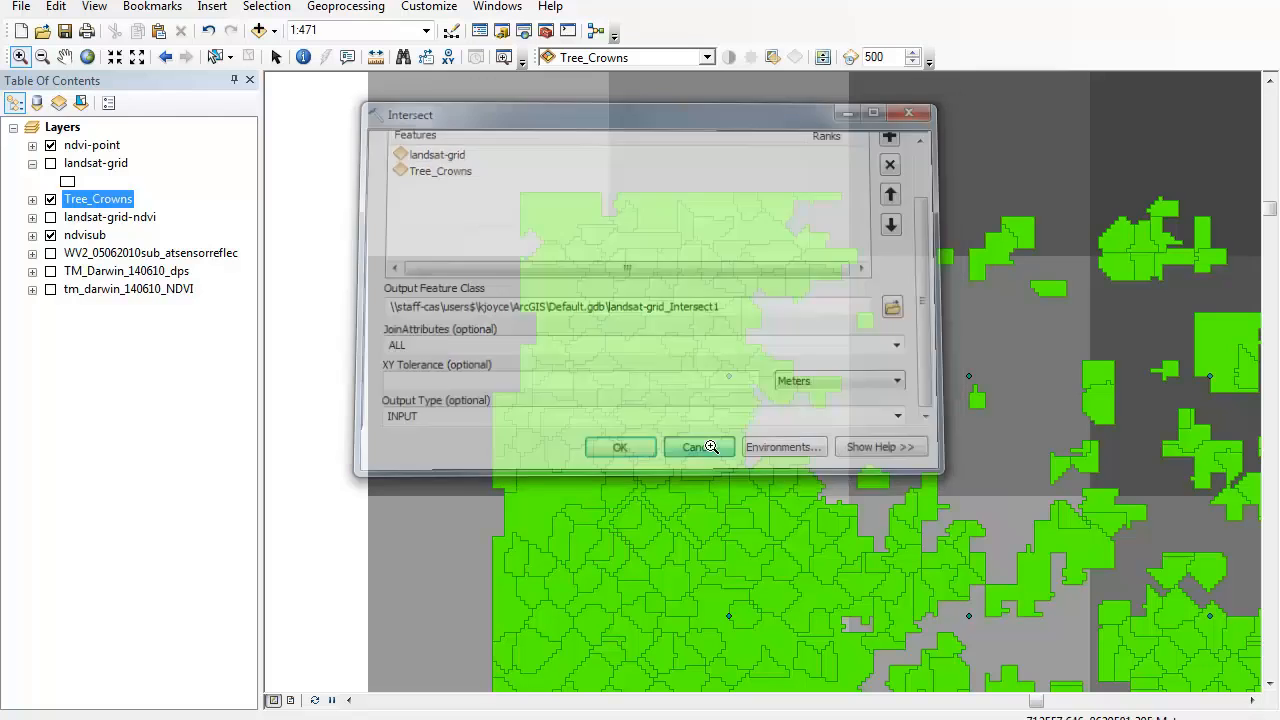
pyautogui.click(700, 446)
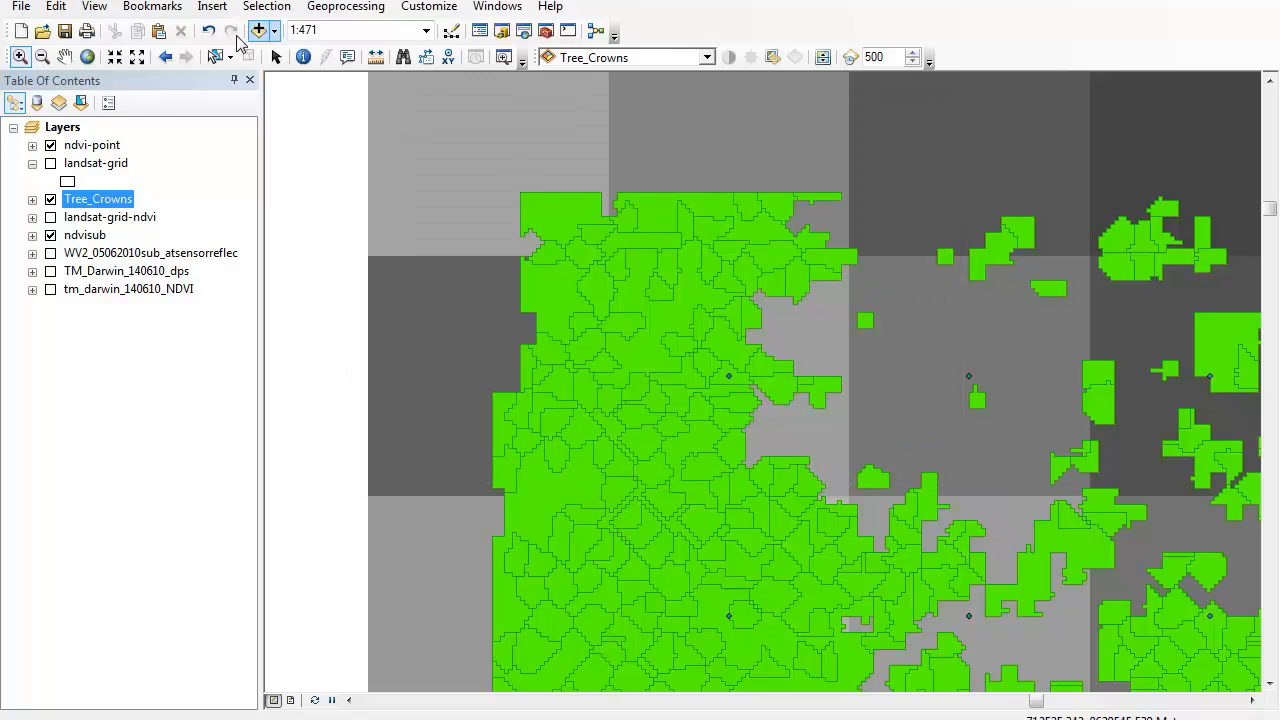
# Start the Intersect of Tree_Crowns with landsat-grid from the toolbar
pyautogui.click(256, 30)
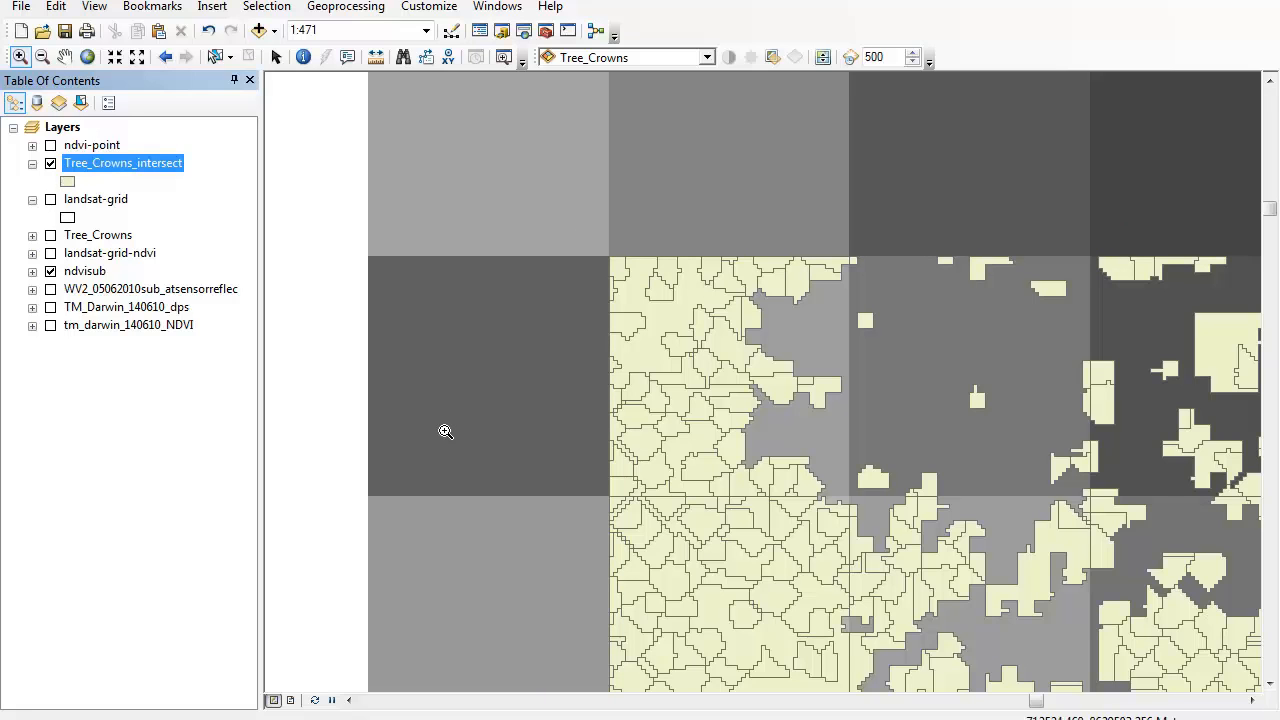
pyautogui.moveTo(542, 396)
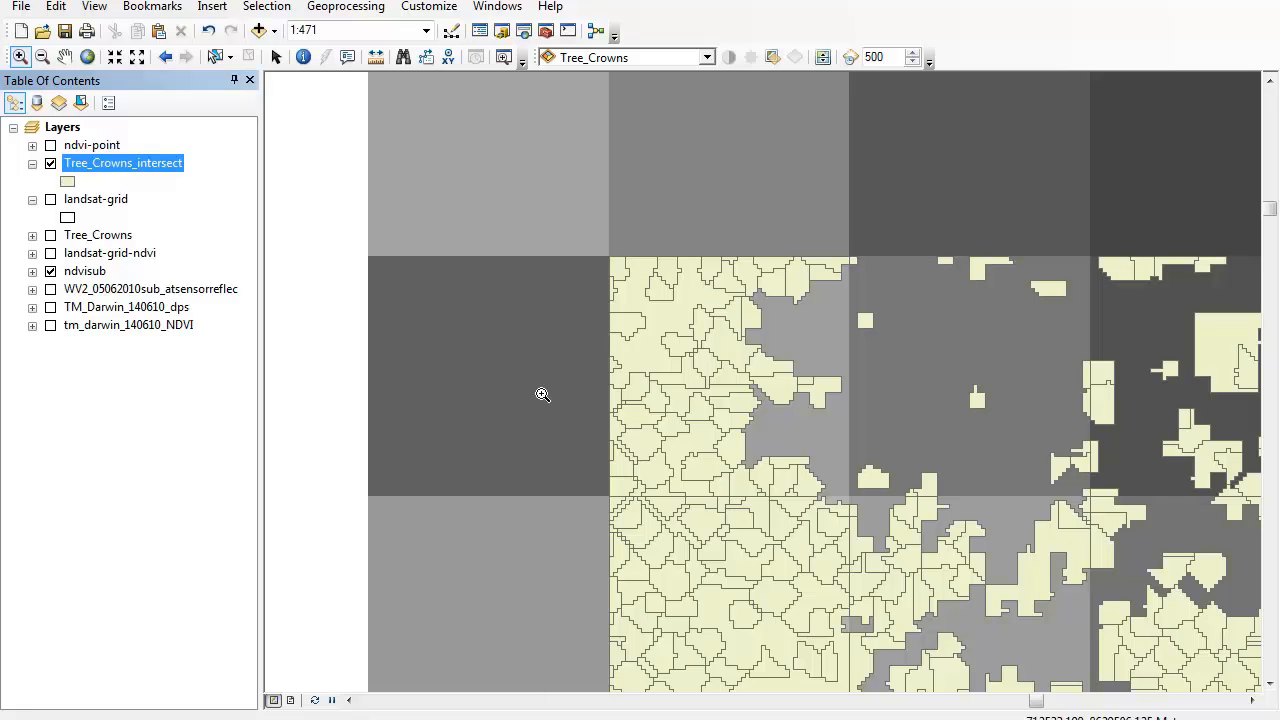
pyautogui.moveTo(604, 420)
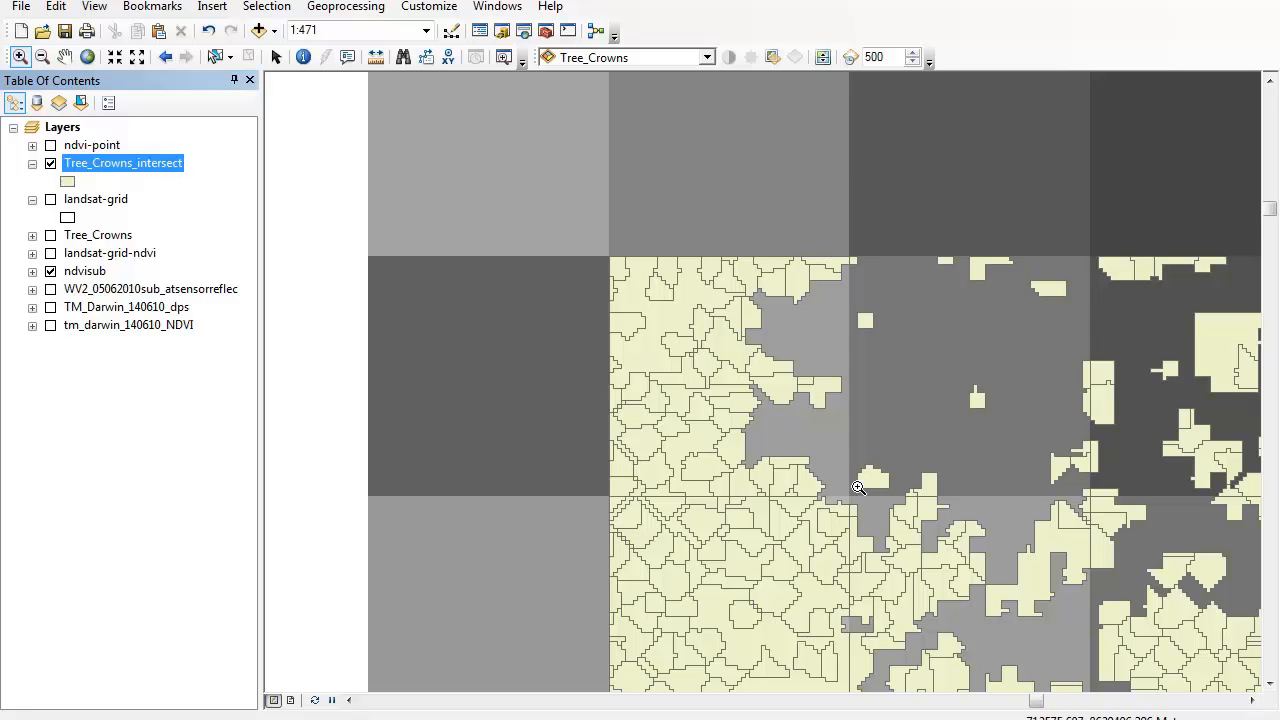
pyautogui.moveTo(722, 490)
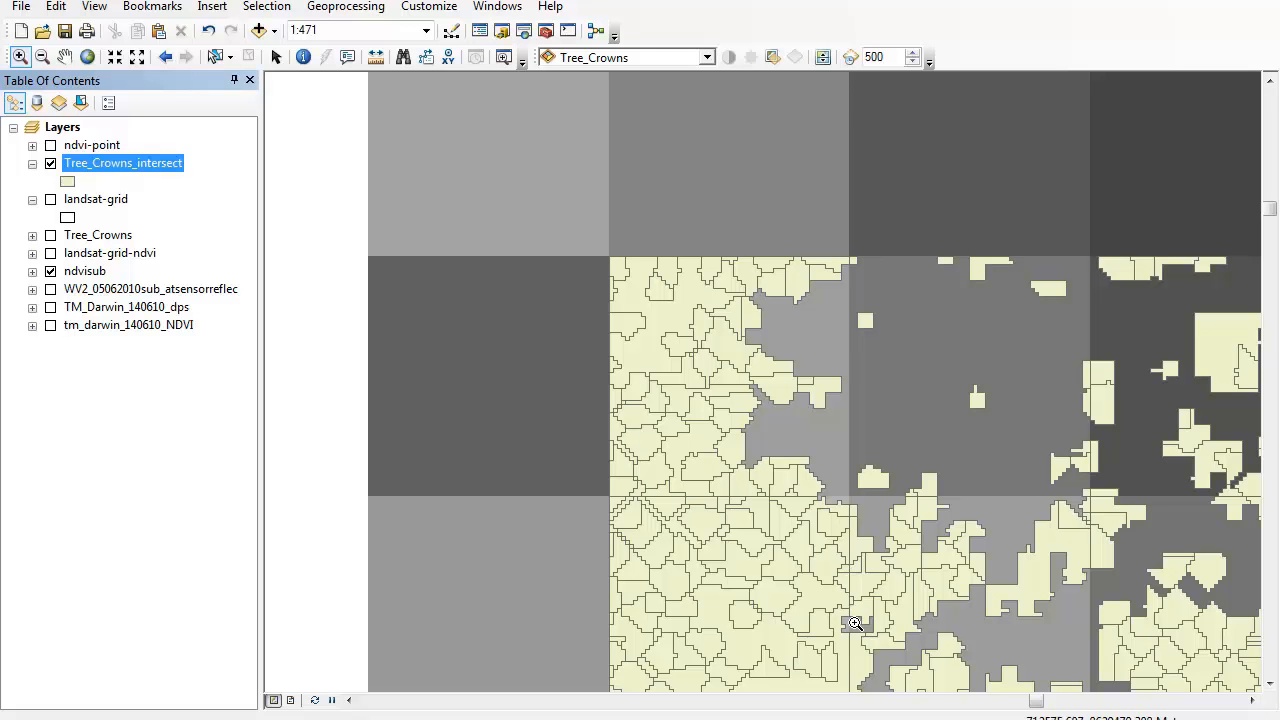
pyautogui.moveTo(828, 614)
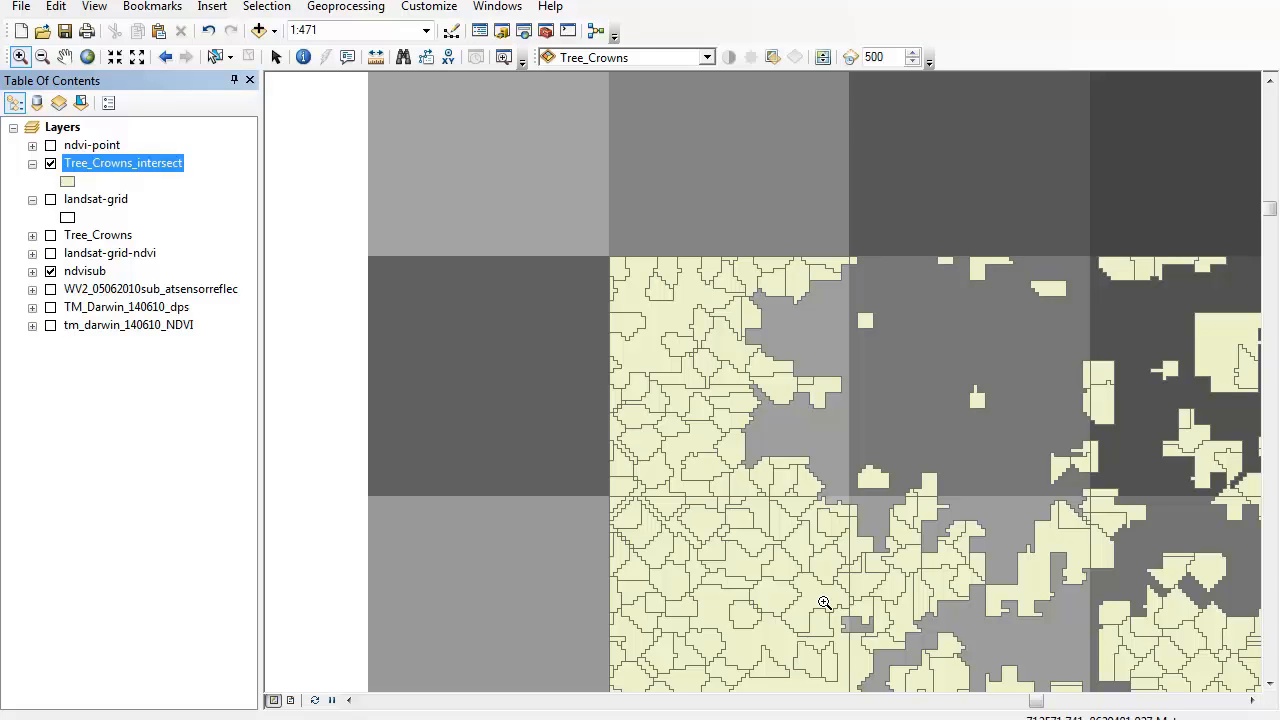
pyautogui.moveTo(400, 316)
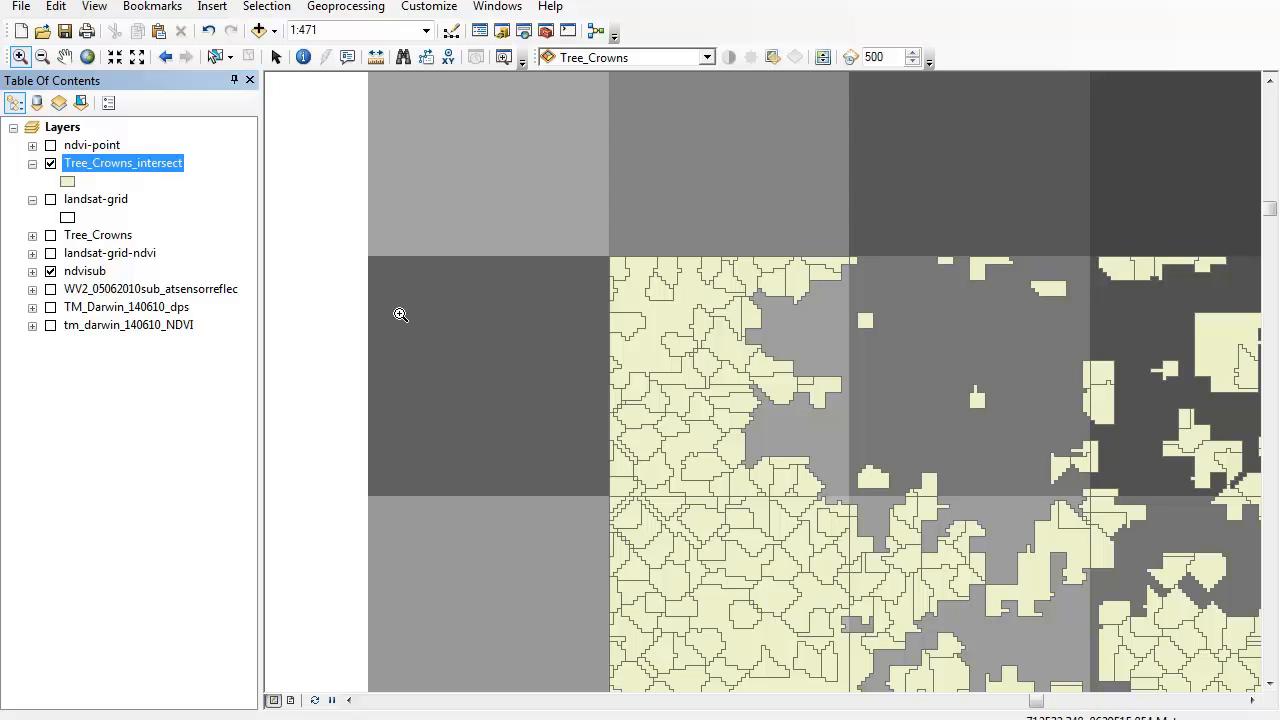
# Show the Tree_Crowns_intersect attribute table and bring up its Table Options menu
pyautogui.rightClick(124, 162)
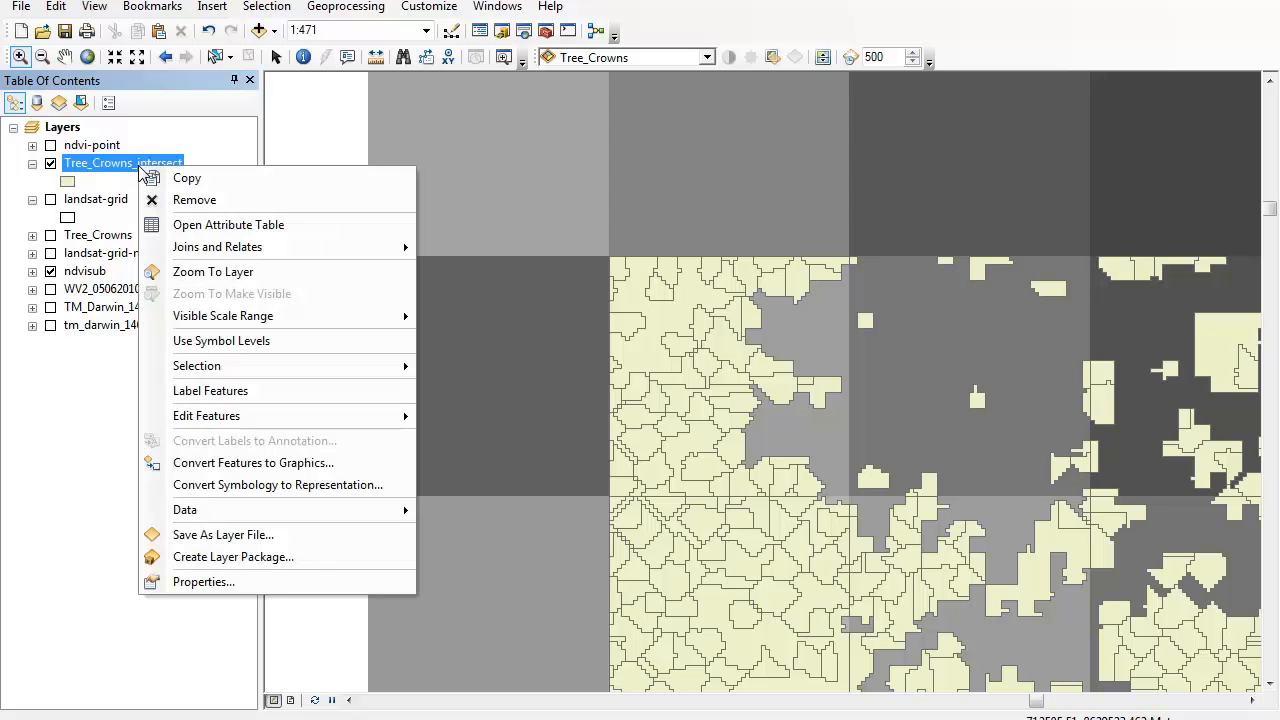
pyautogui.click(228, 224)
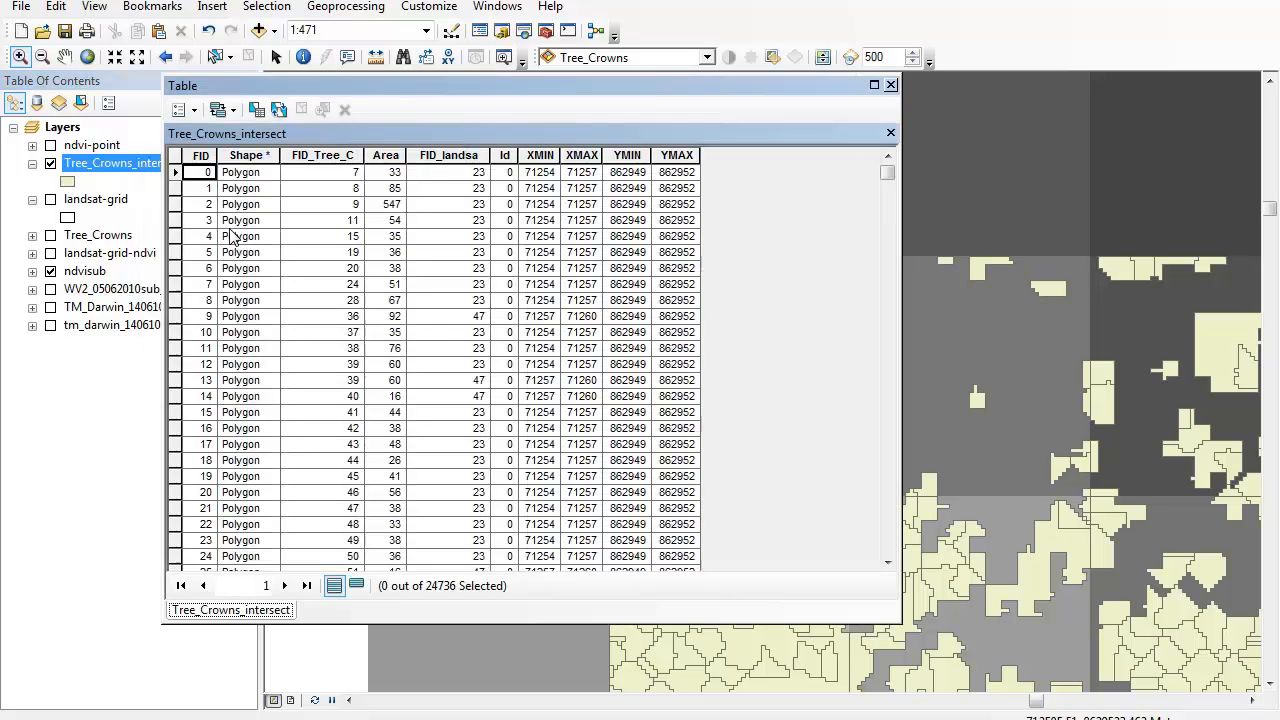
pyautogui.moveTo(304, 244)
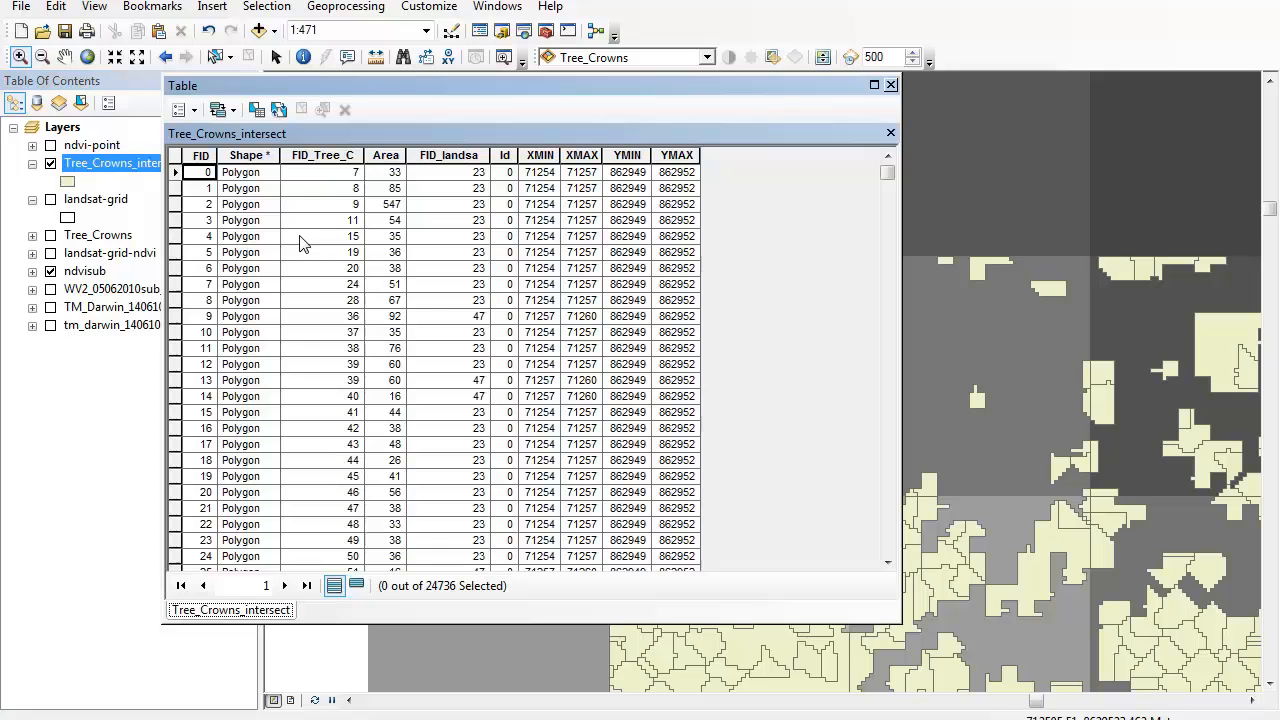
pyautogui.moveTo(398, 240)
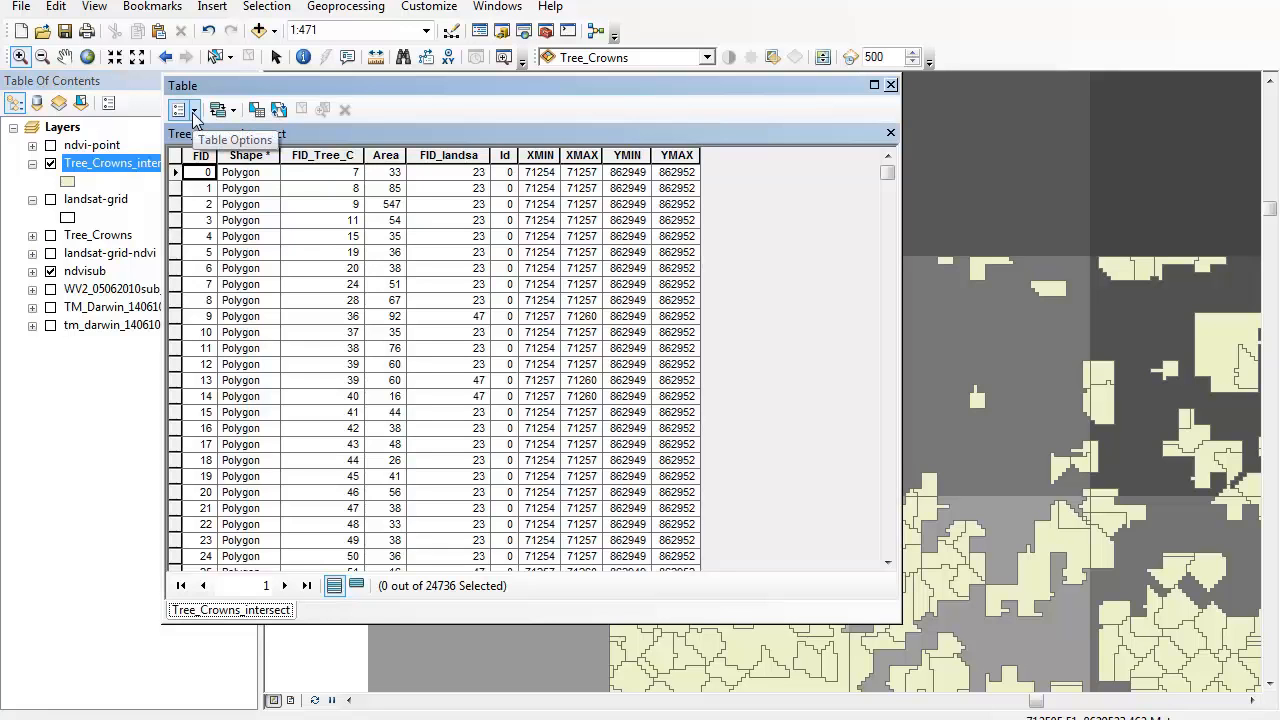
pyautogui.click(188, 110)
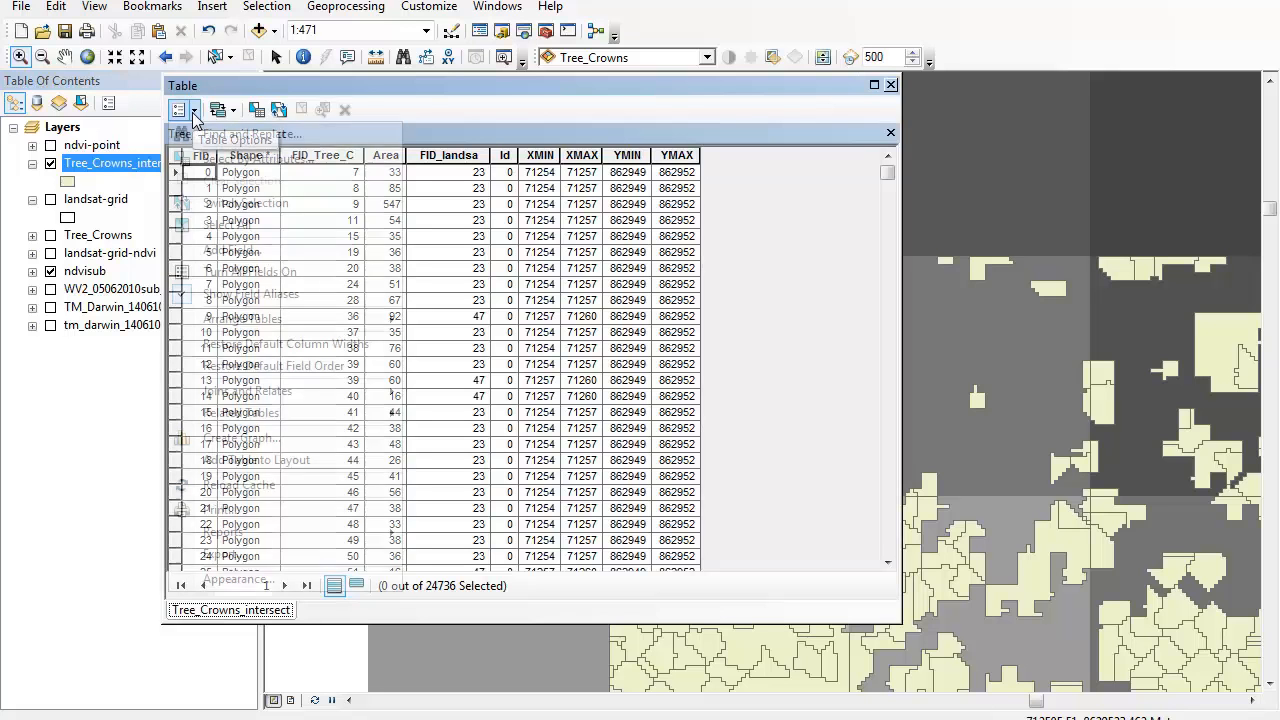
pyautogui.moveTo(232, 248)
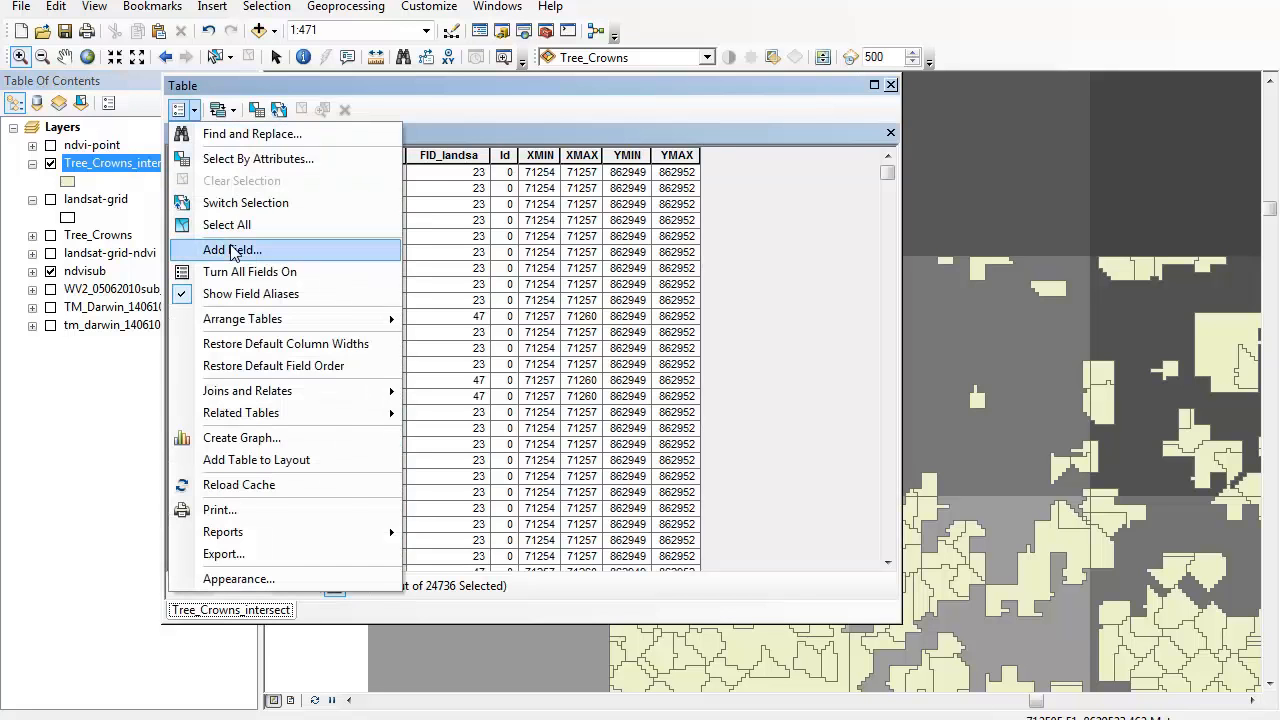
# Add a Float field named Area_m2 with precision 6 and scale 3
pyautogui.click(232, 248)
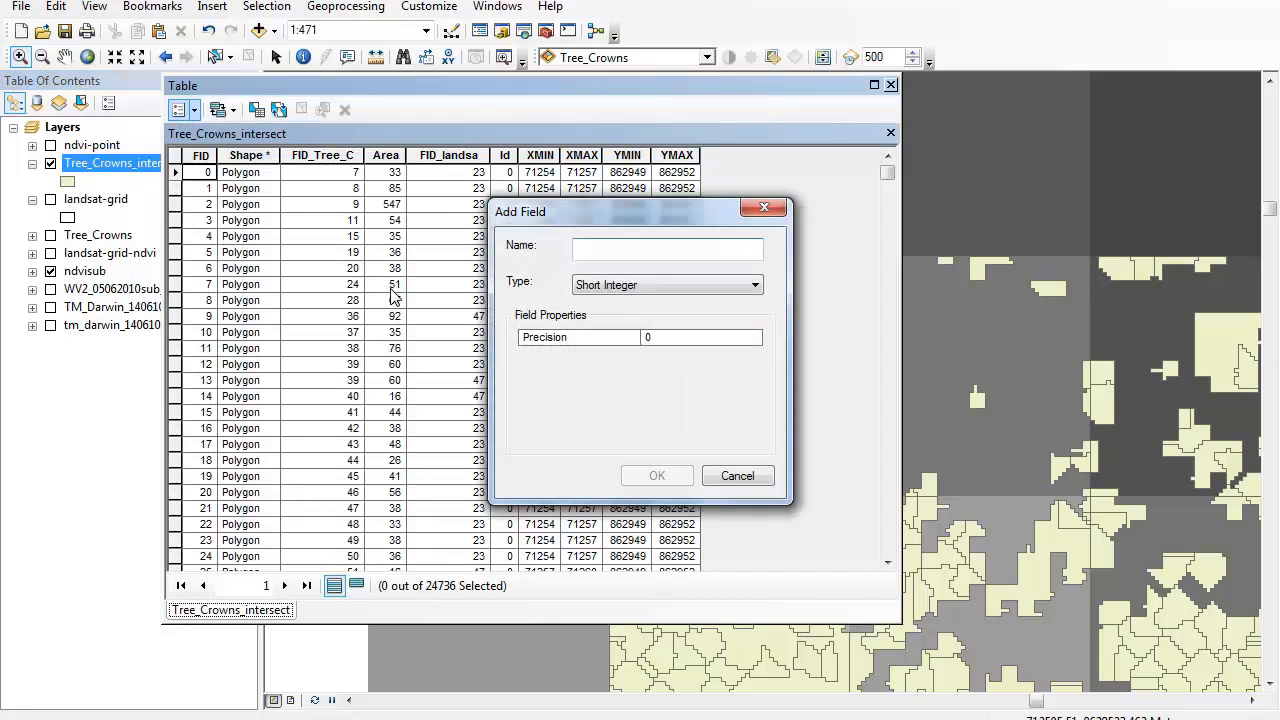
pyautogui.write('Area_m2')
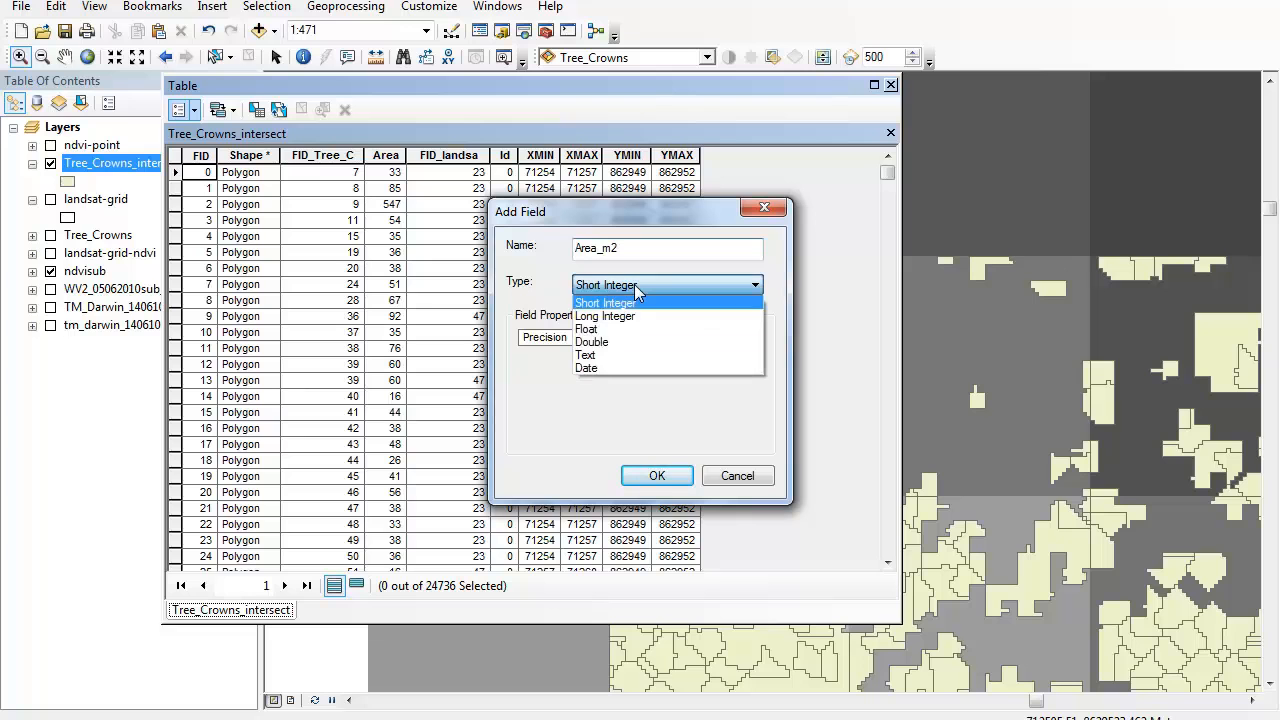
pyautogui.moveTo(604, 328)
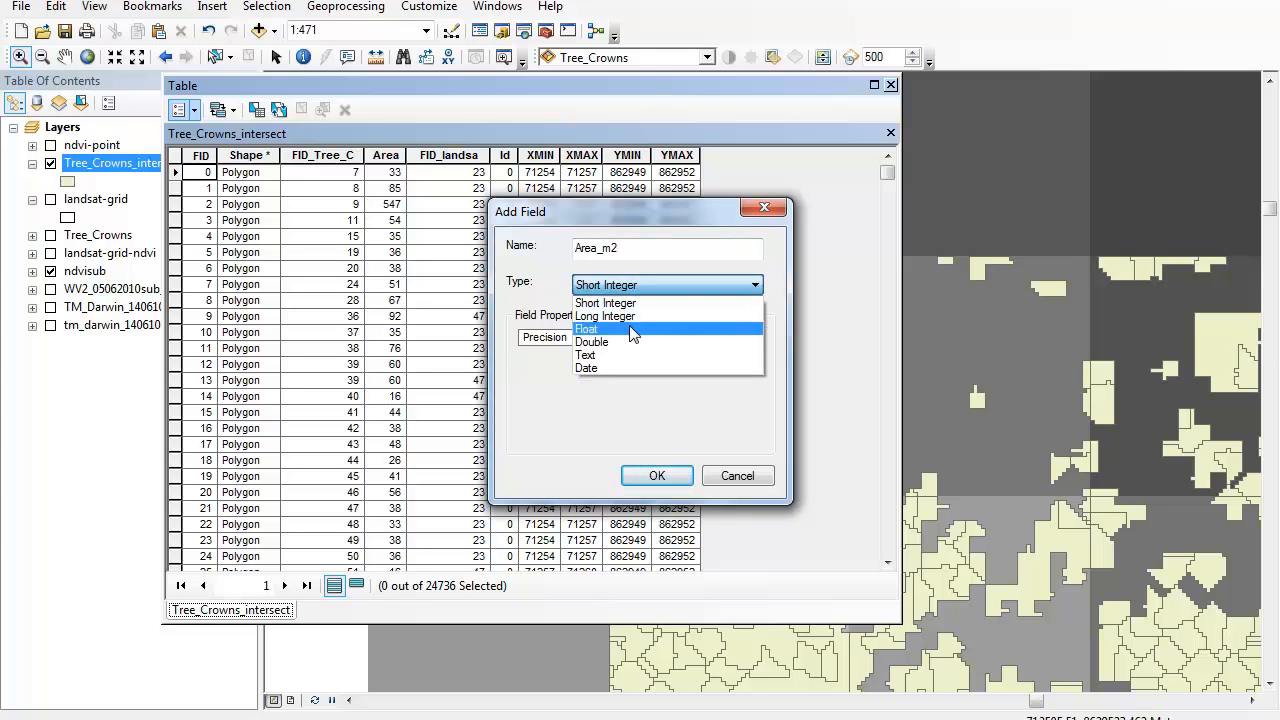
pyautogui.click(588, 328)
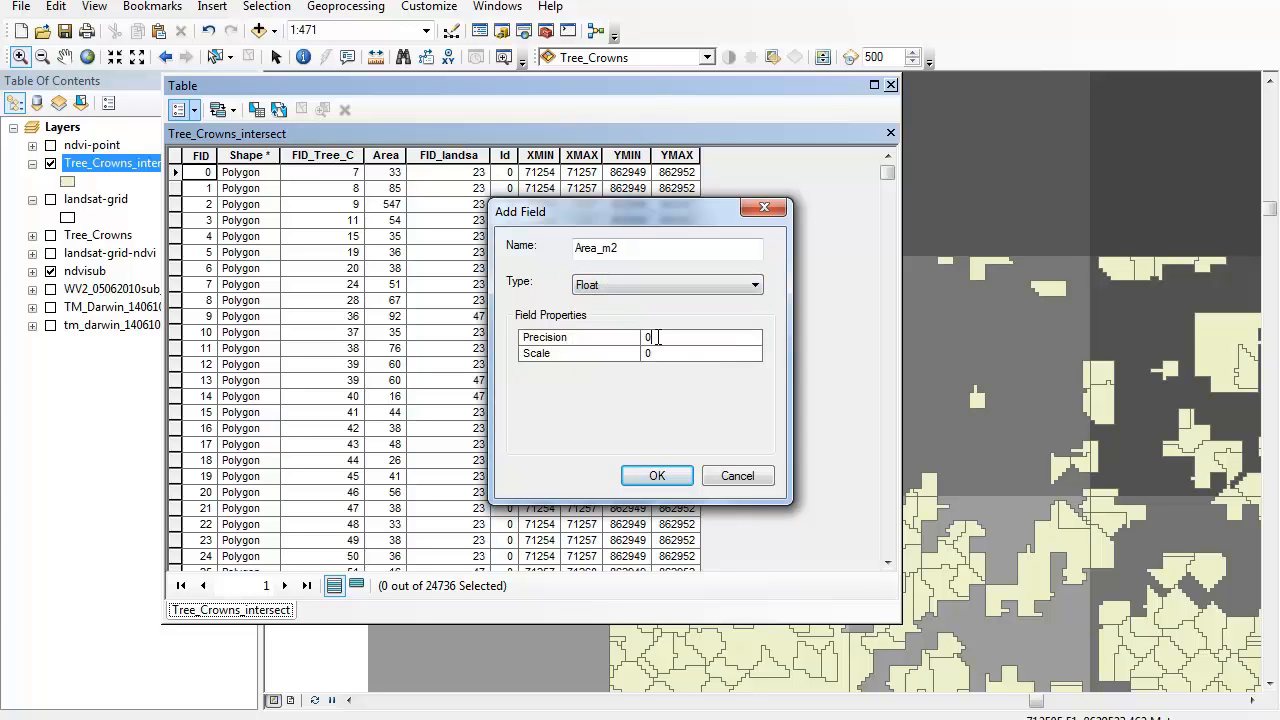
pyautogui.write('6')
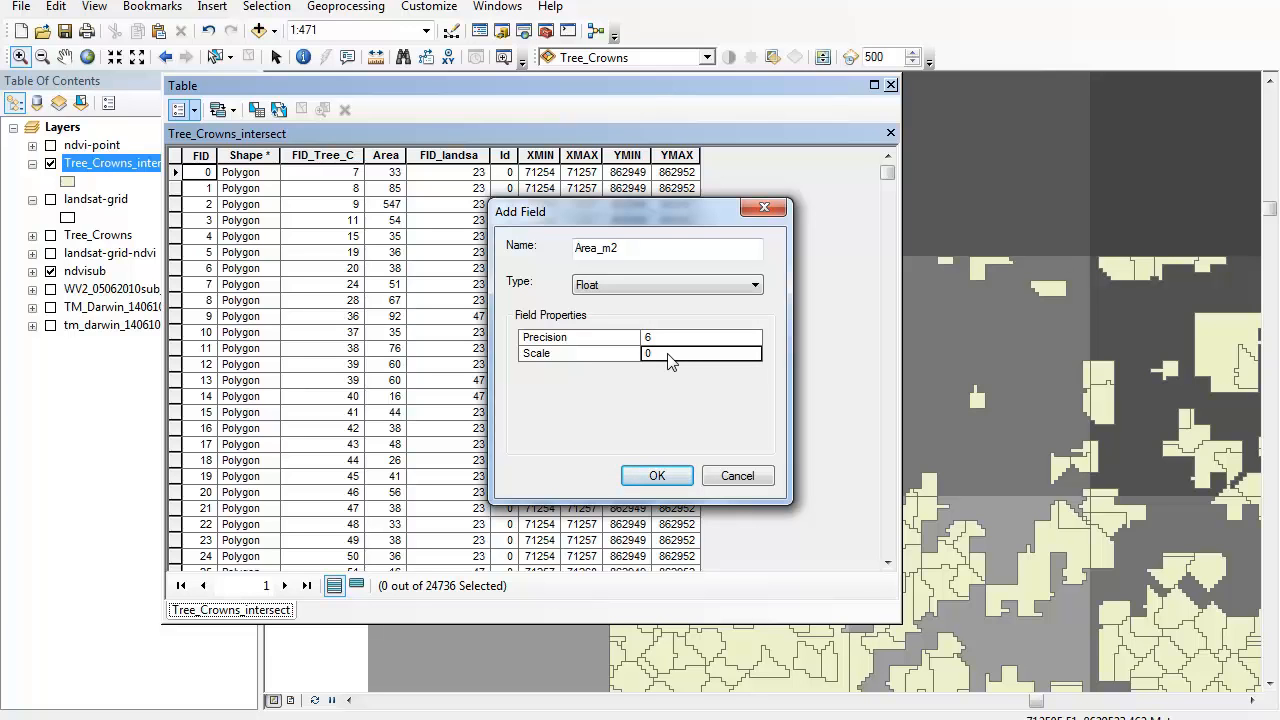
pyautogui.write('3')
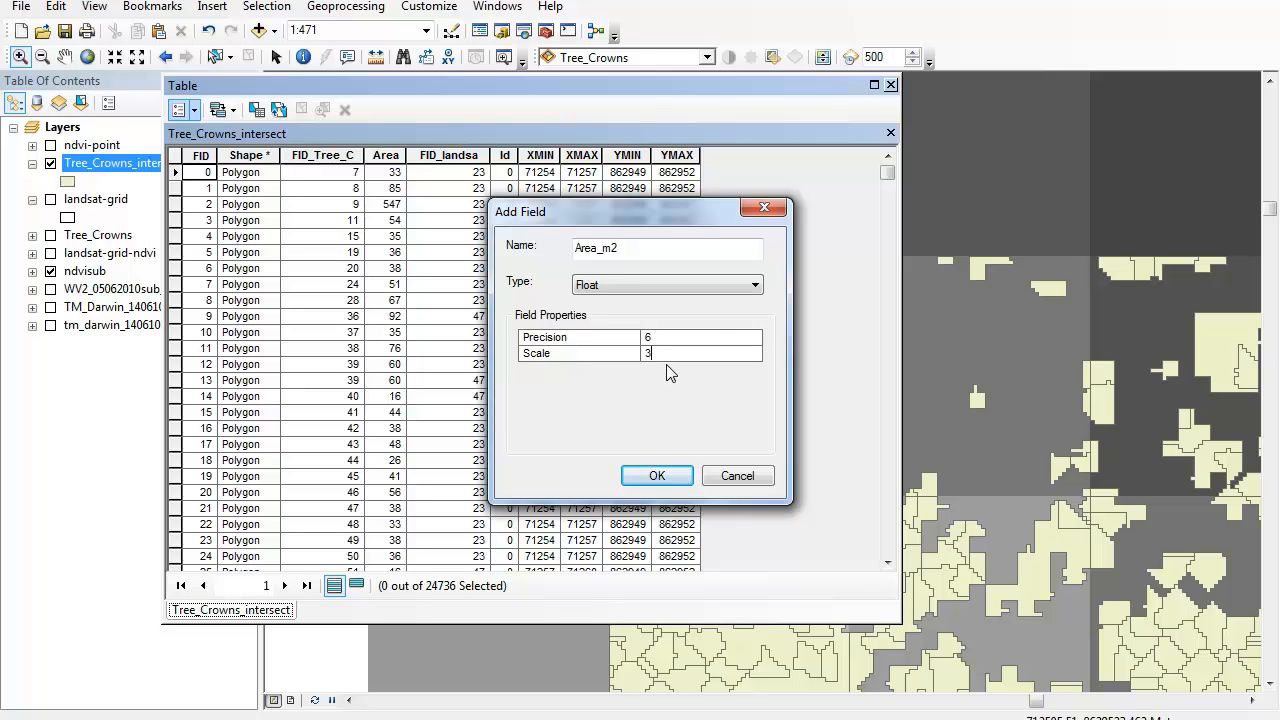
pyautogui.moveTo(672, 436)
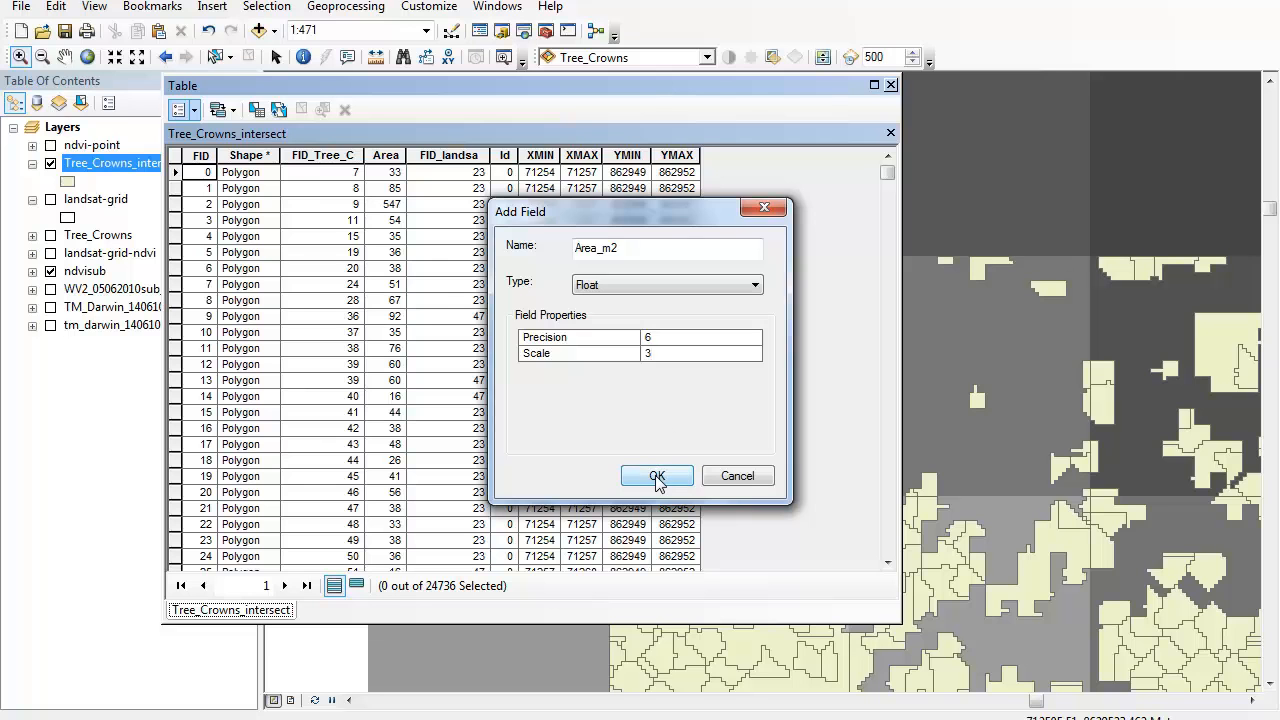
pyautogui.click(656, 476)
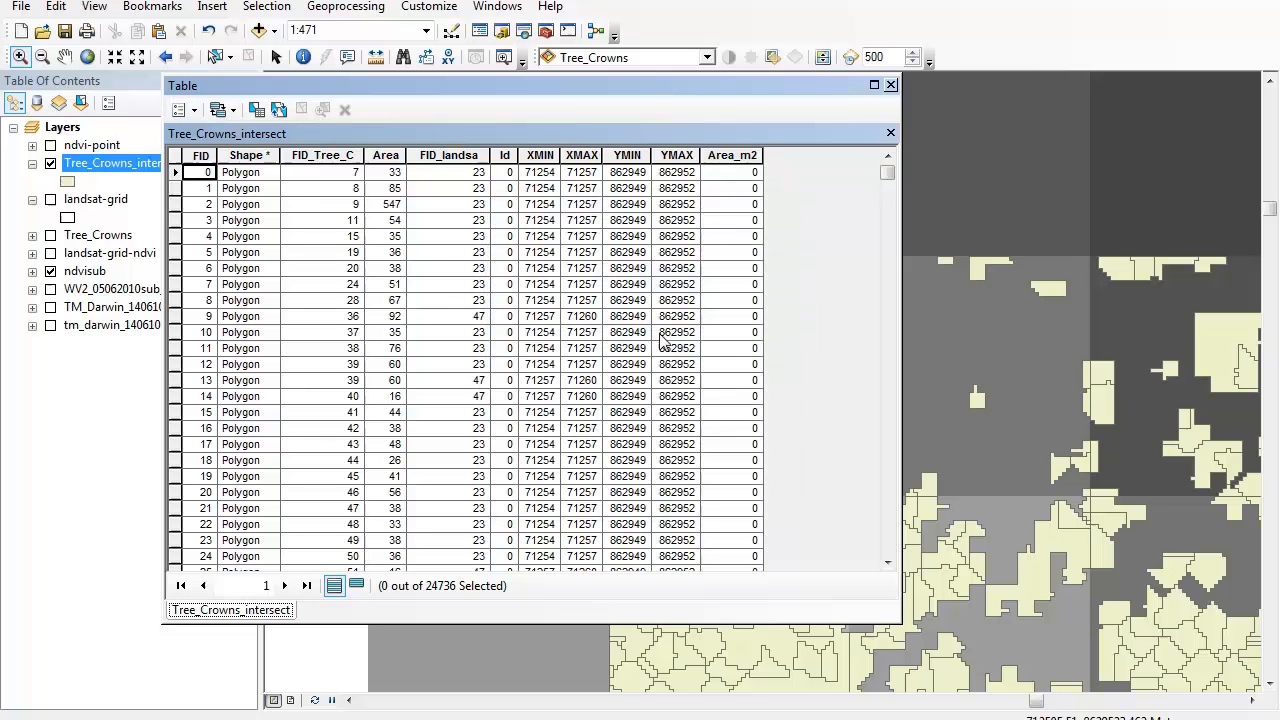
pyautogui.moveTo(726, 132)
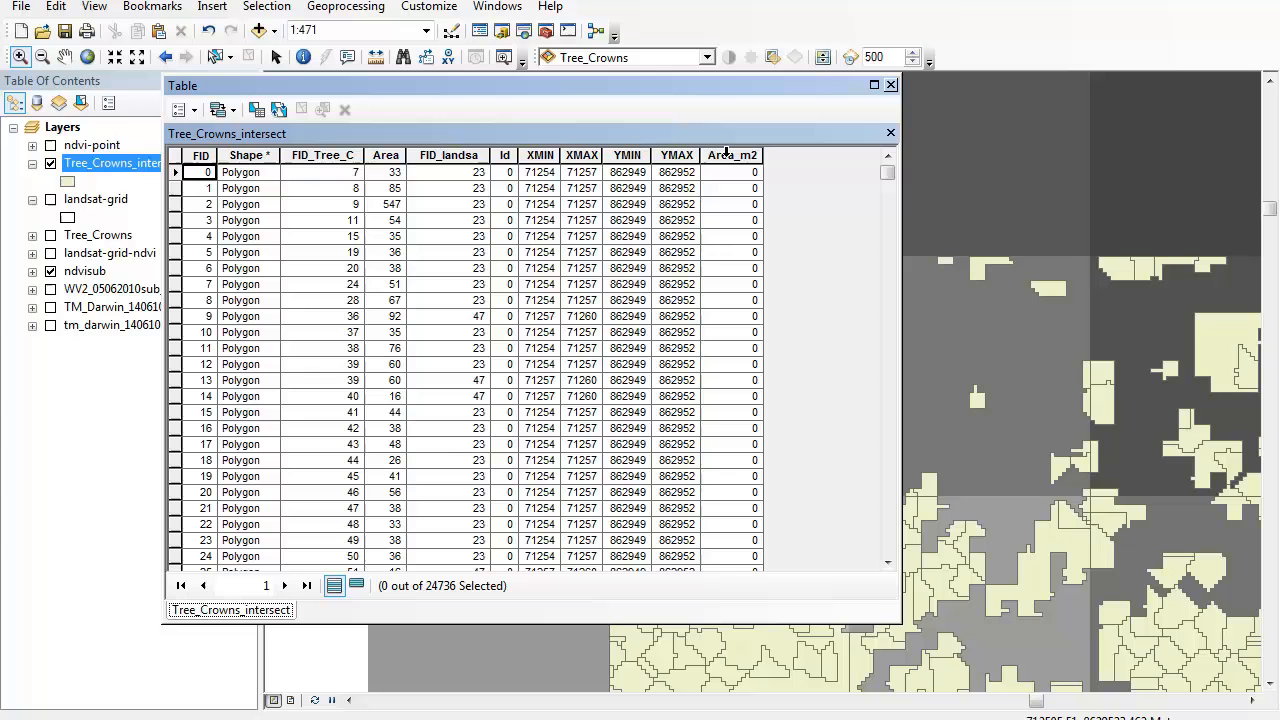
# Fill Area_m2 via Calculate Geometry as Area in Square Meters, outside an edit session
pyautogui.rightClick(724, 156)
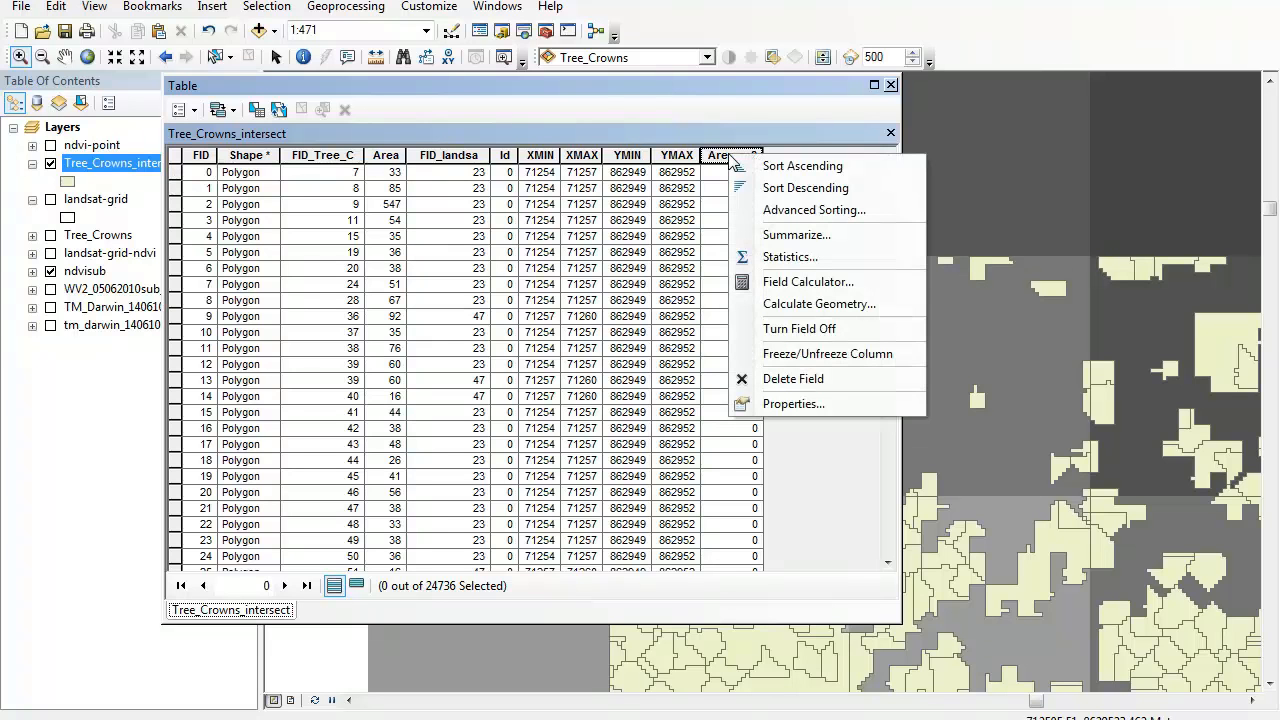
pyautogui.moveTo(820, 304)
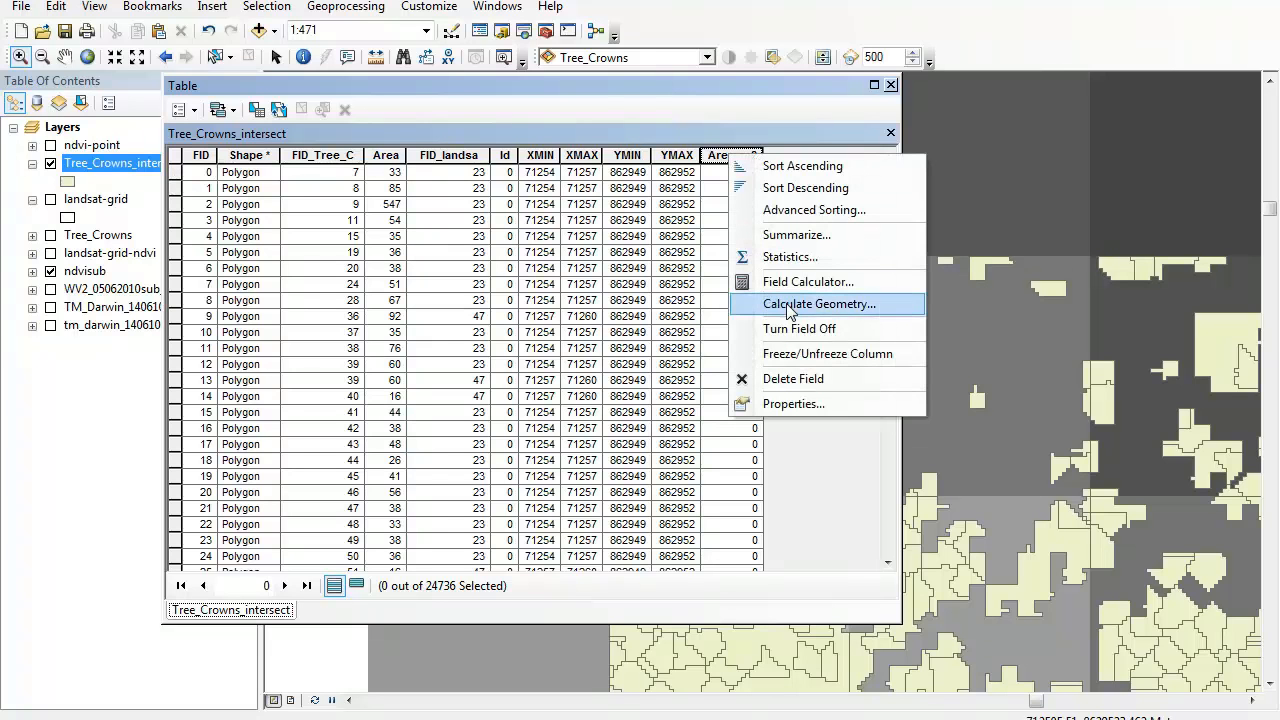
pyautogui.click(816, 304)
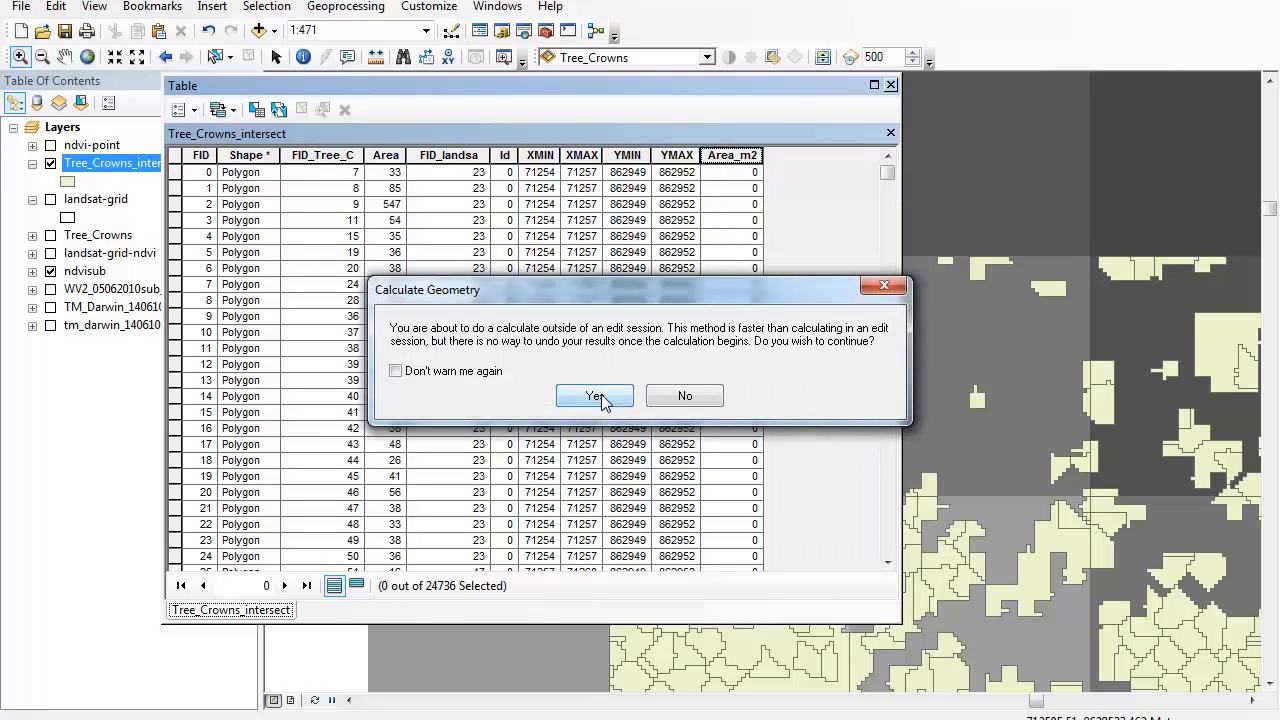
pyautogui.click(596, 396)
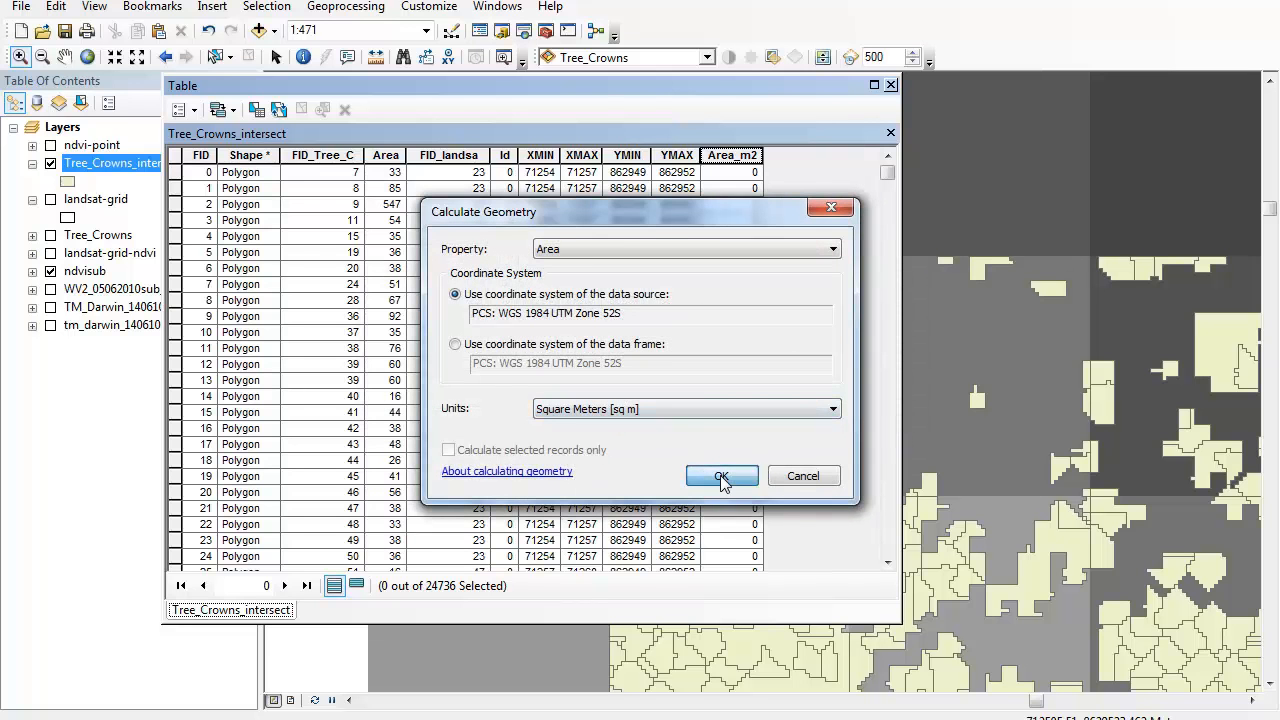
pyautogui.click(722, 476)
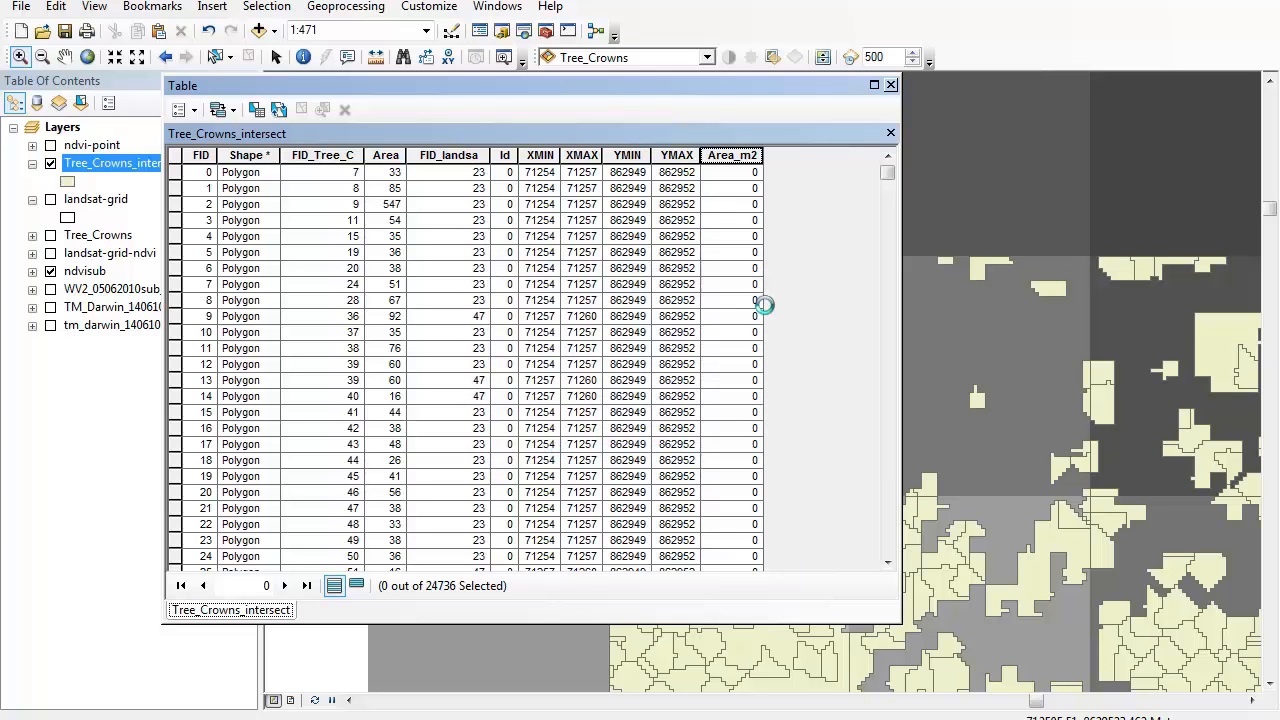
pyautogui.moveTo(820, 244)
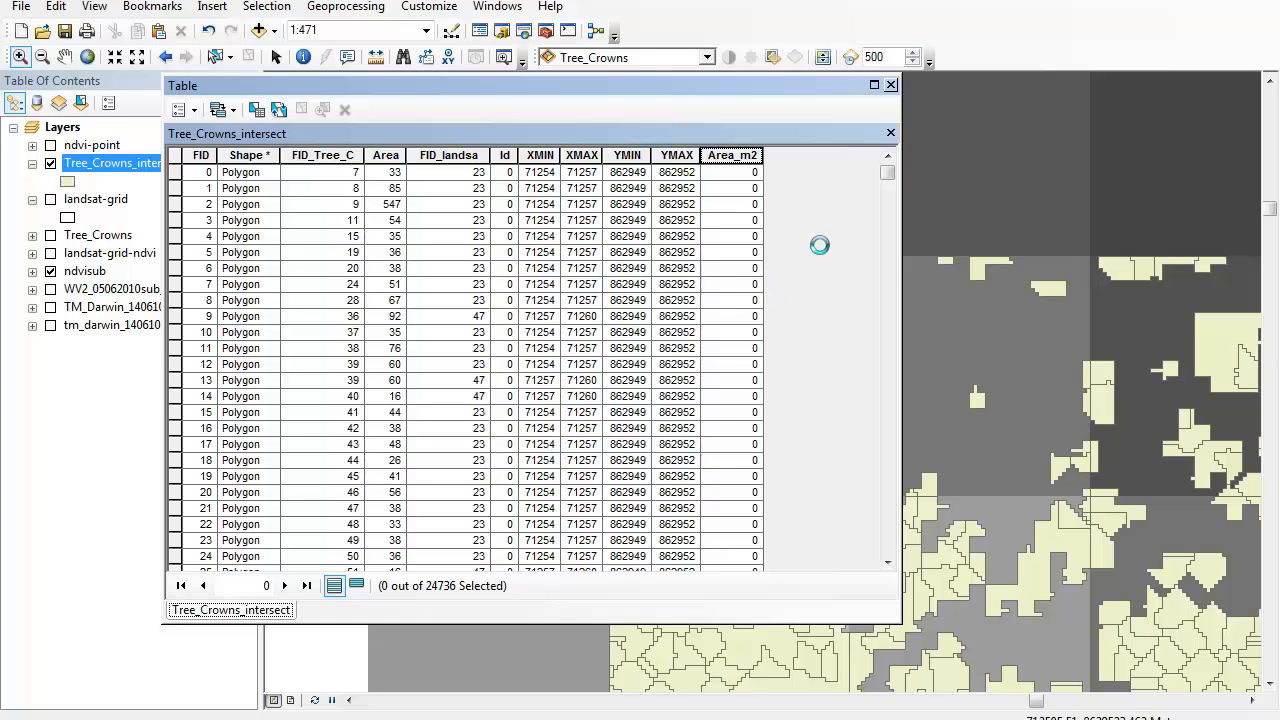